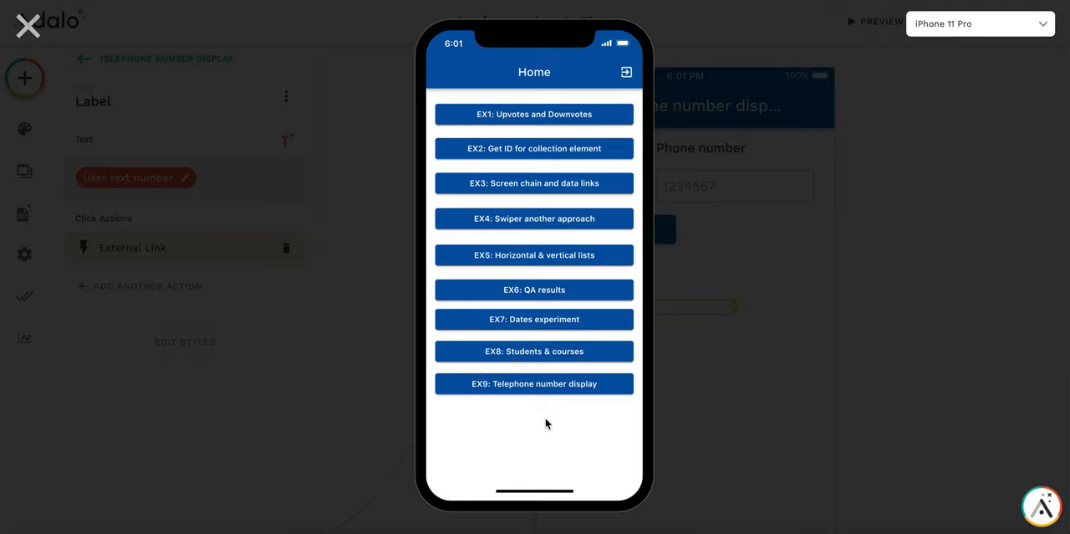
- Open the EX9: Telephone number display example from the preview's Home screen
left_click(534, 383)
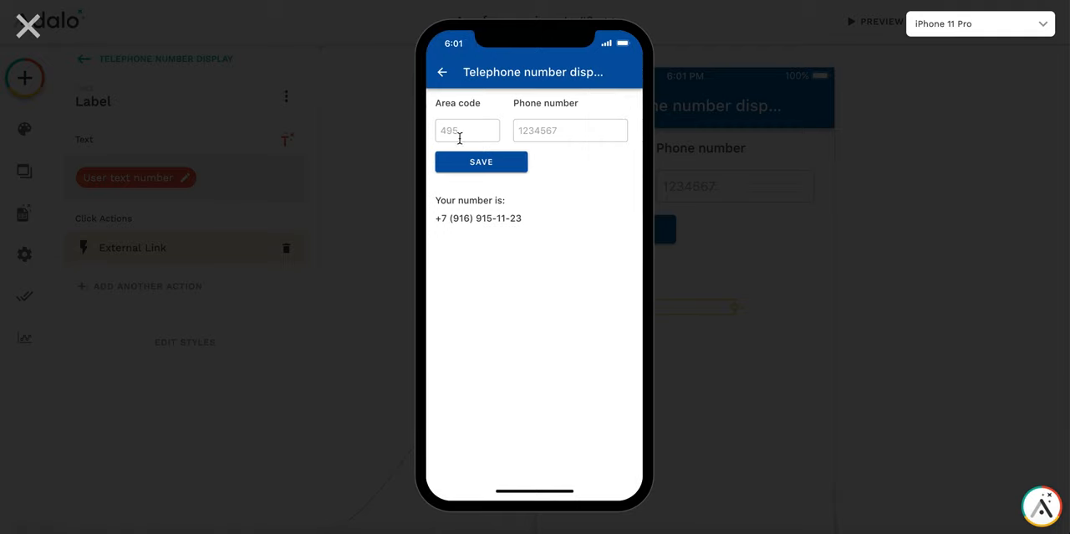
mouse_move(474, 110)
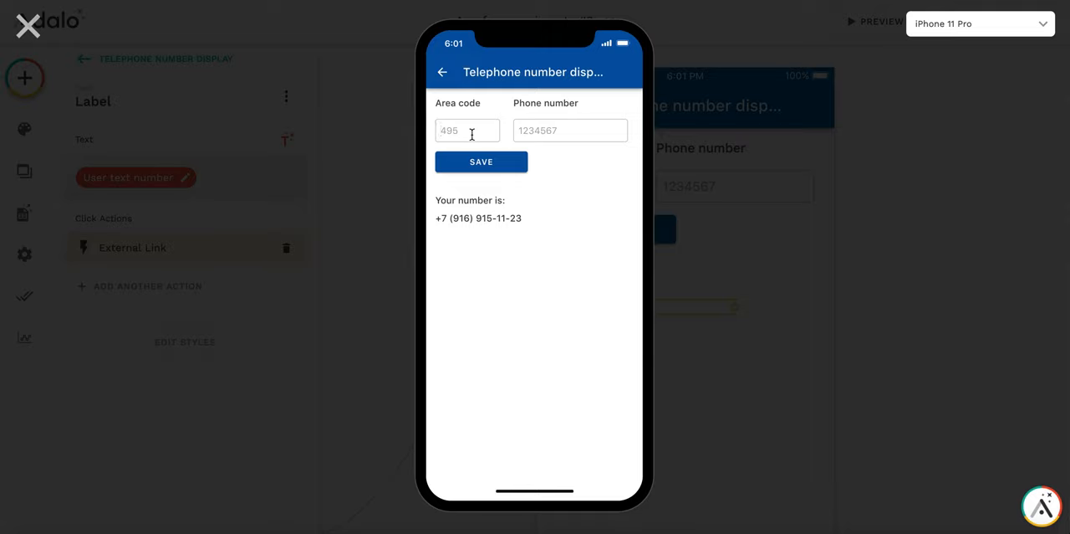
type("499")
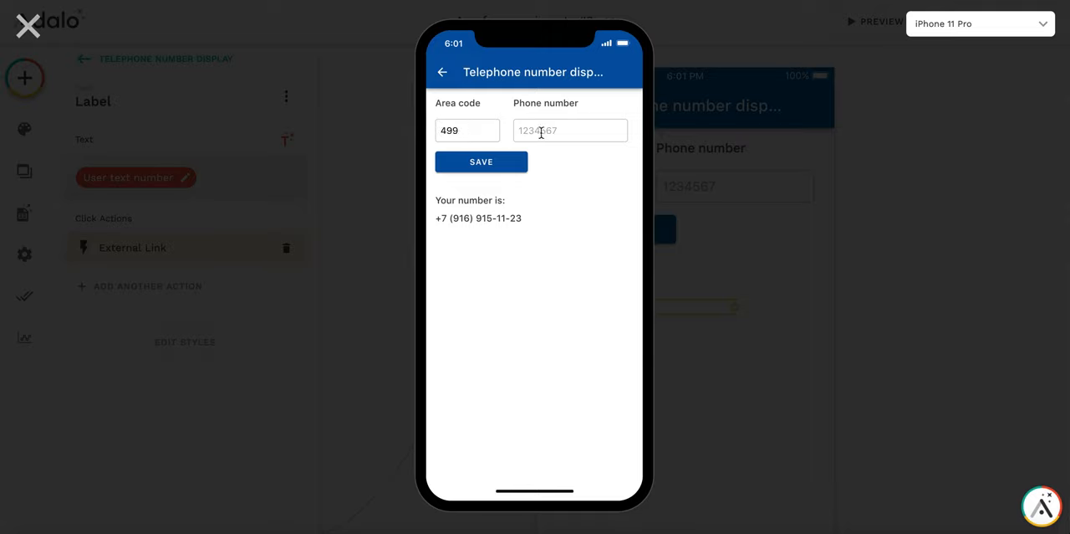
type("1366738")
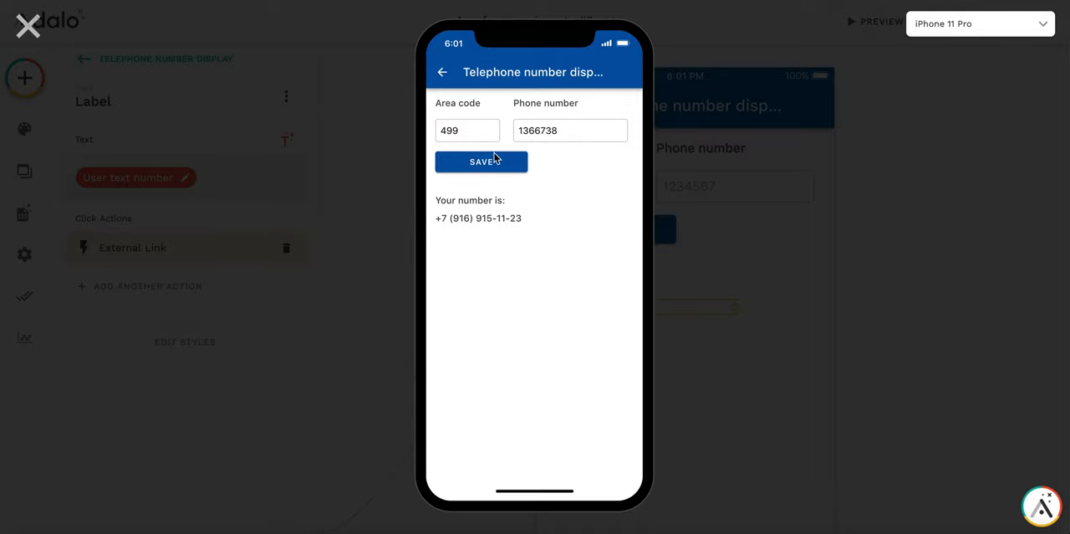
left_click(481, 161)
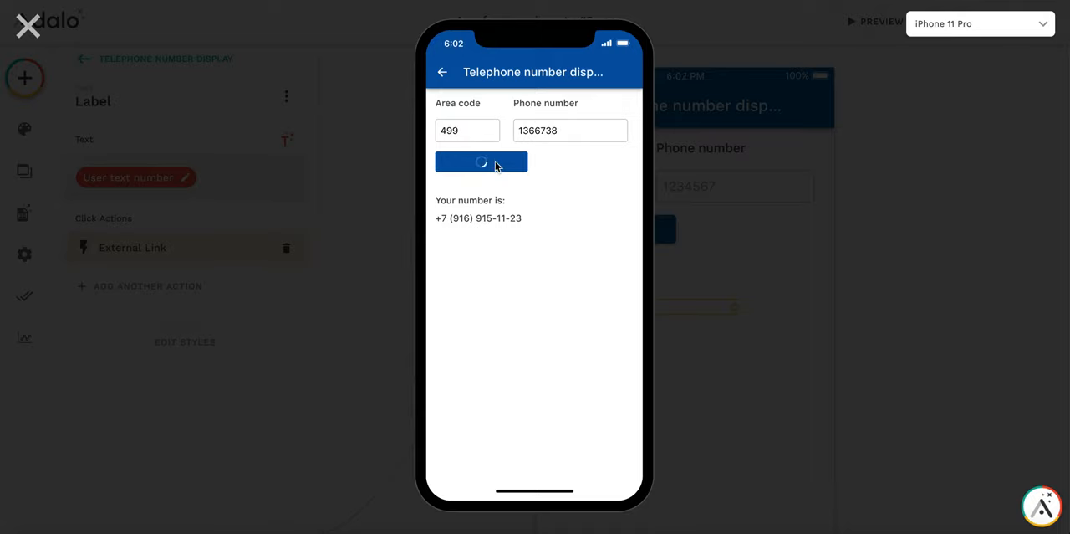
left_click(481, 161)
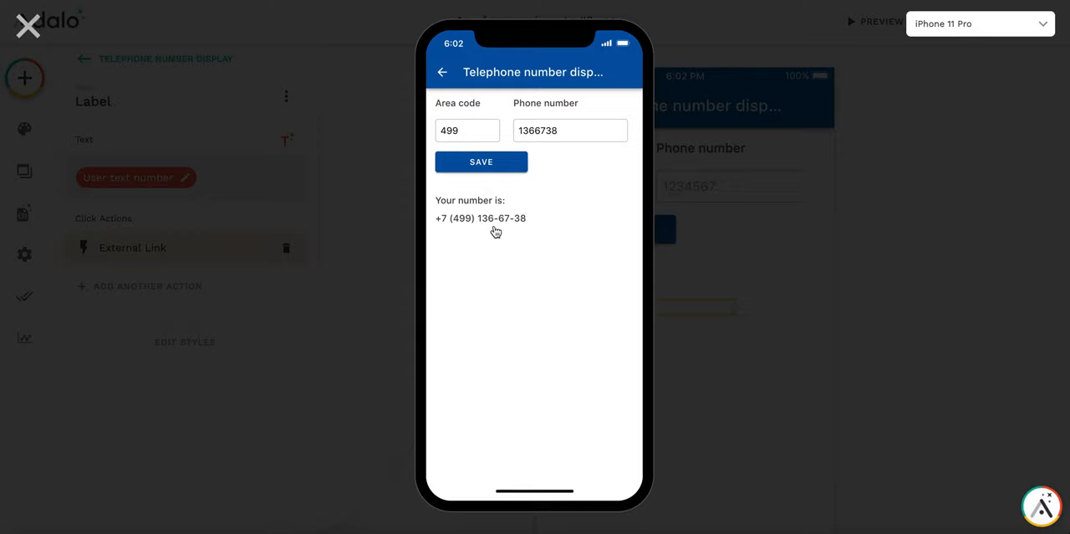
mouse_move(481, 228)
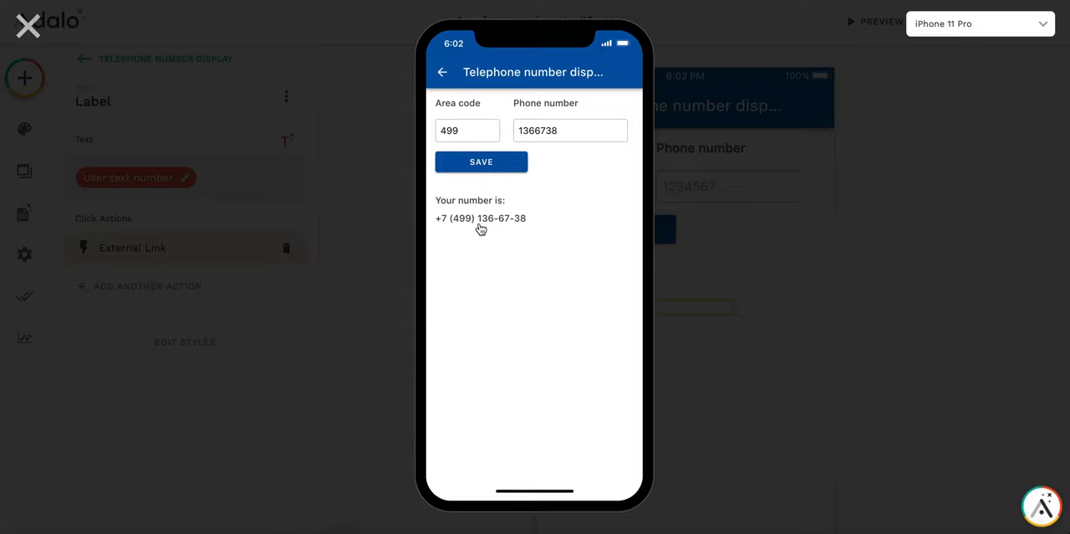
mouse_move(481, 224)
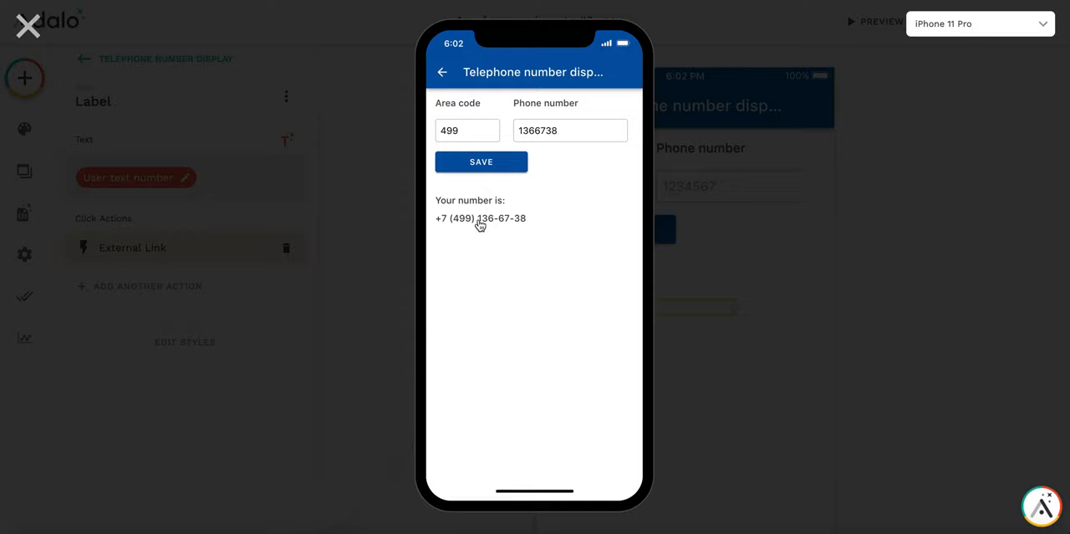
left_click(480, 218)
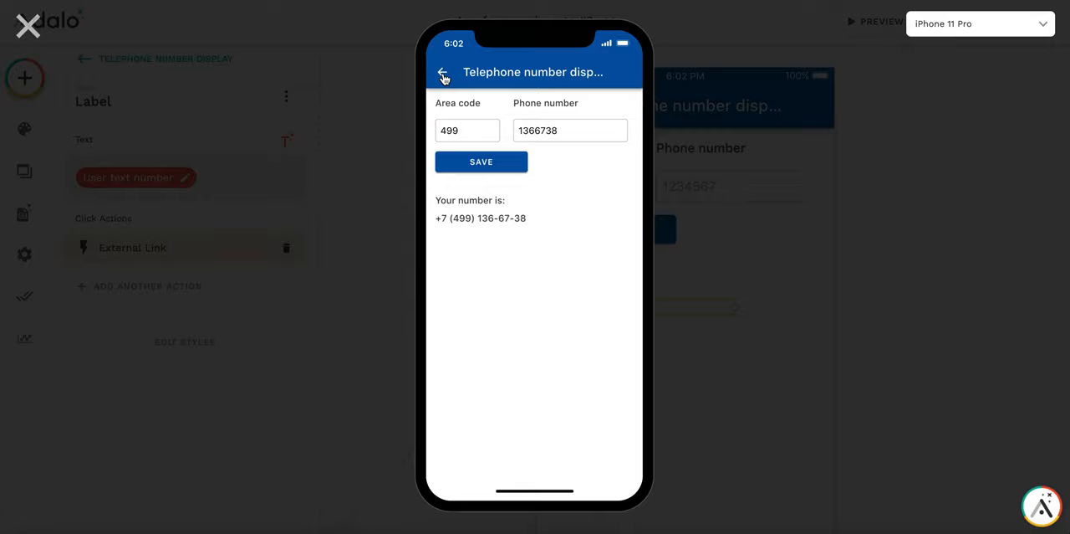
- Close the preview and inspect the Users collection's Text number property, type Text
left_click(443, 72)
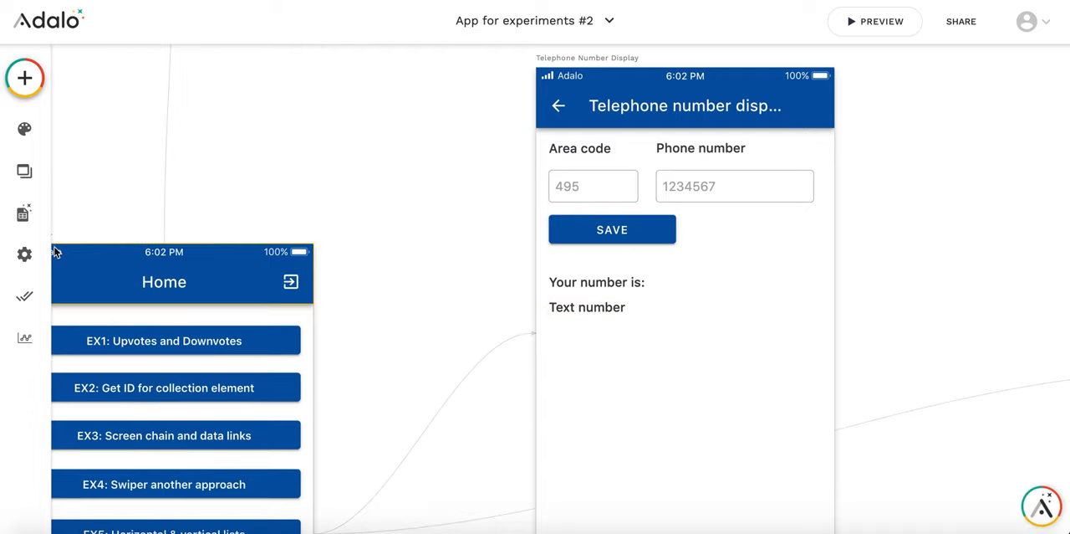
left_click(24, 212)
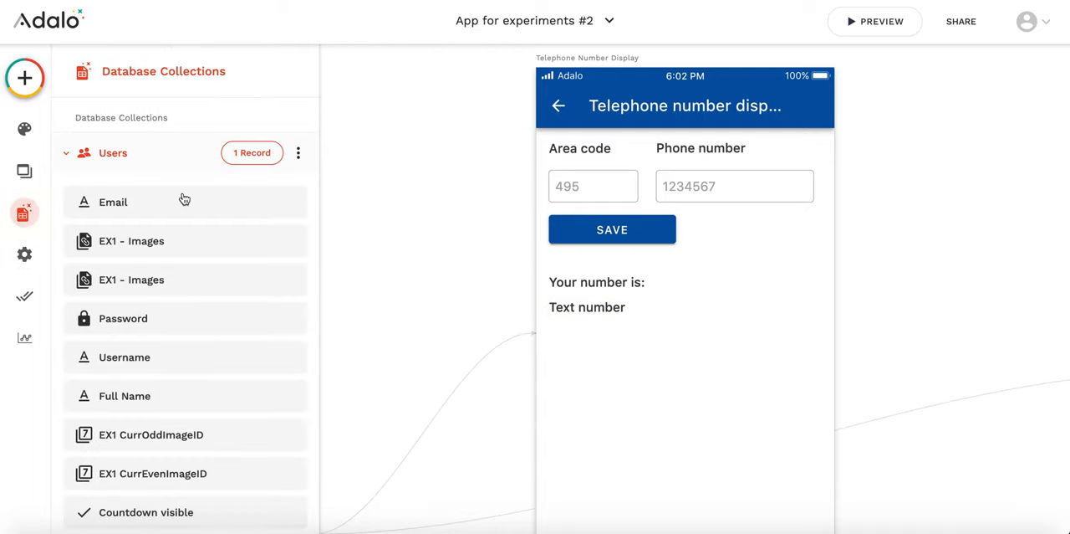
scroll("down", 3)
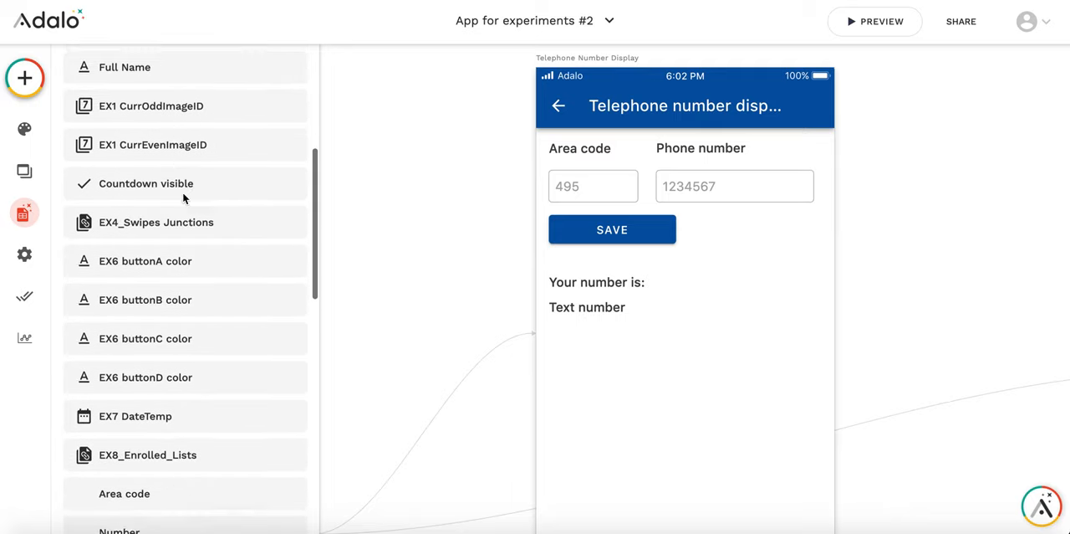
scroll("down", 3)
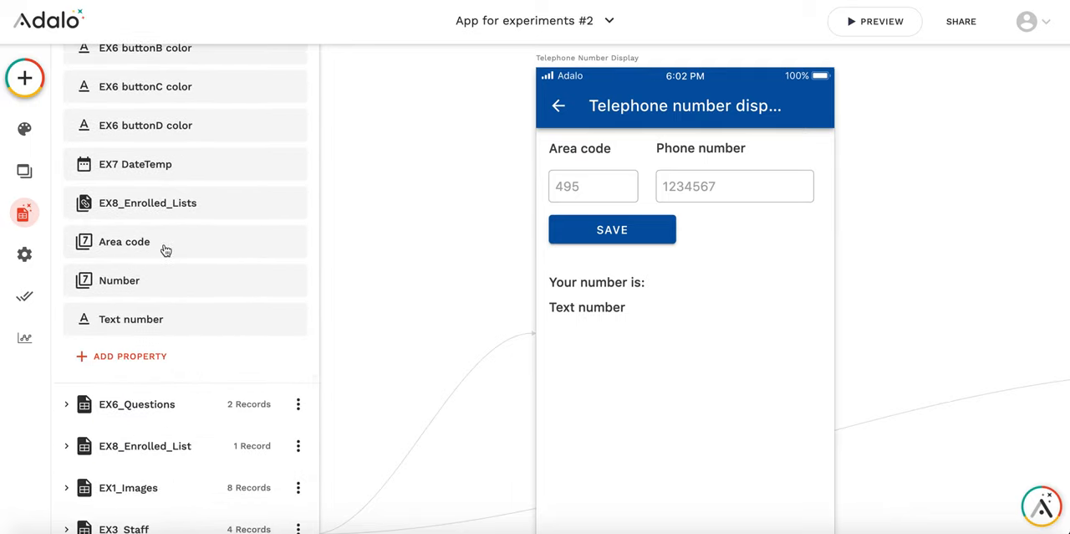
left_click(124, 242)
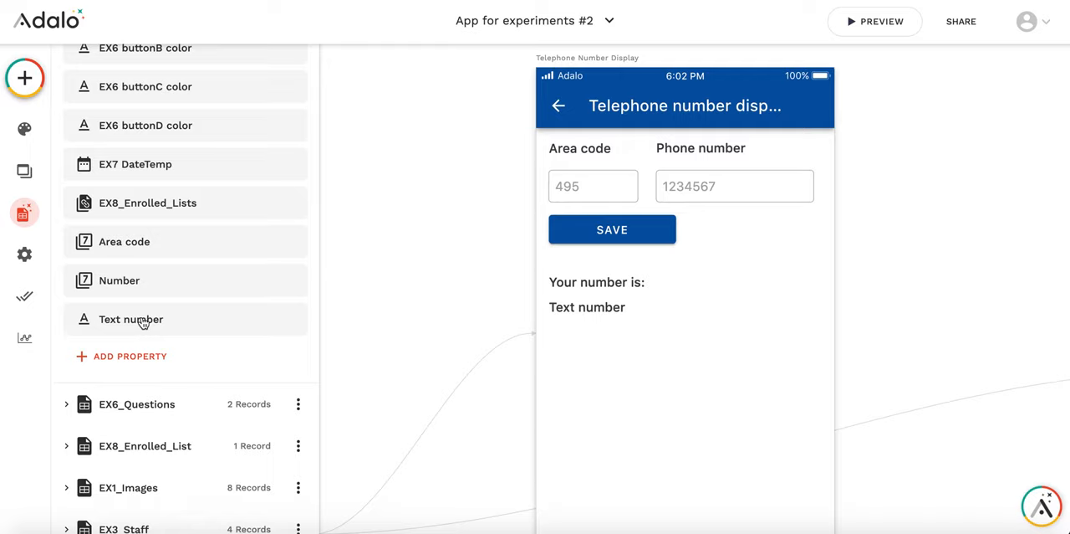
left_click(131, 319)
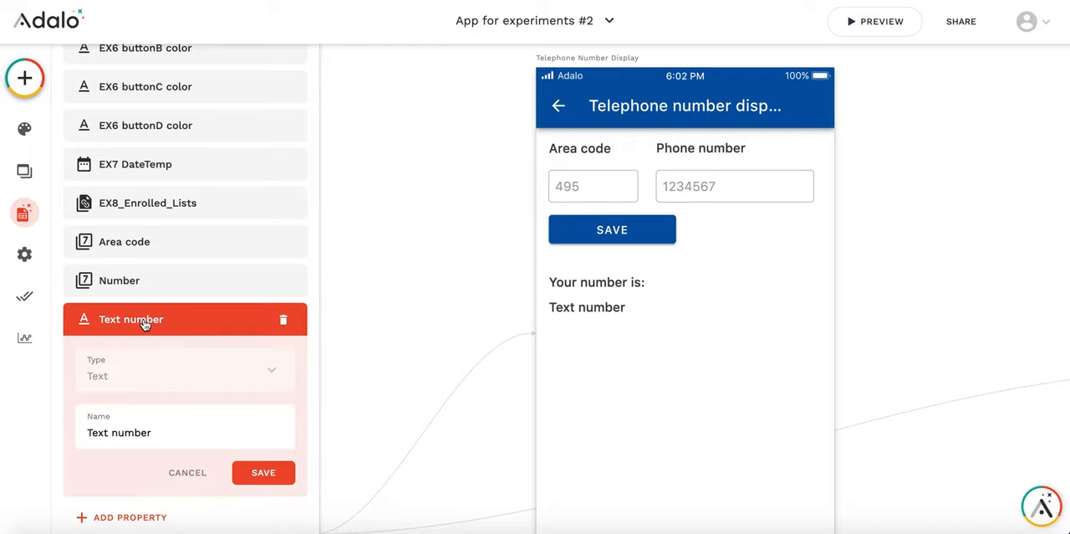
mouse_move(154, 319)
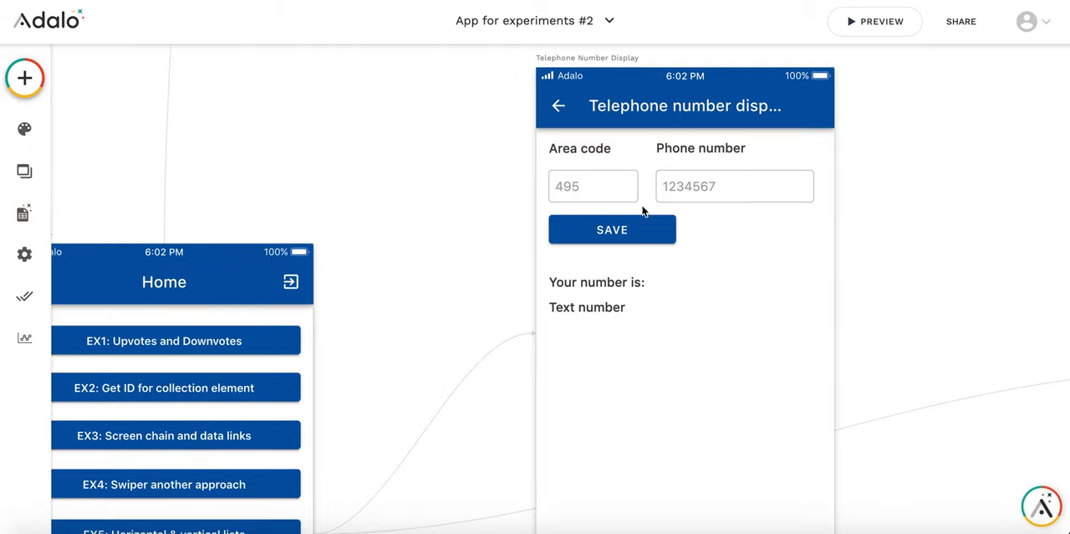
left_click(593, 186)
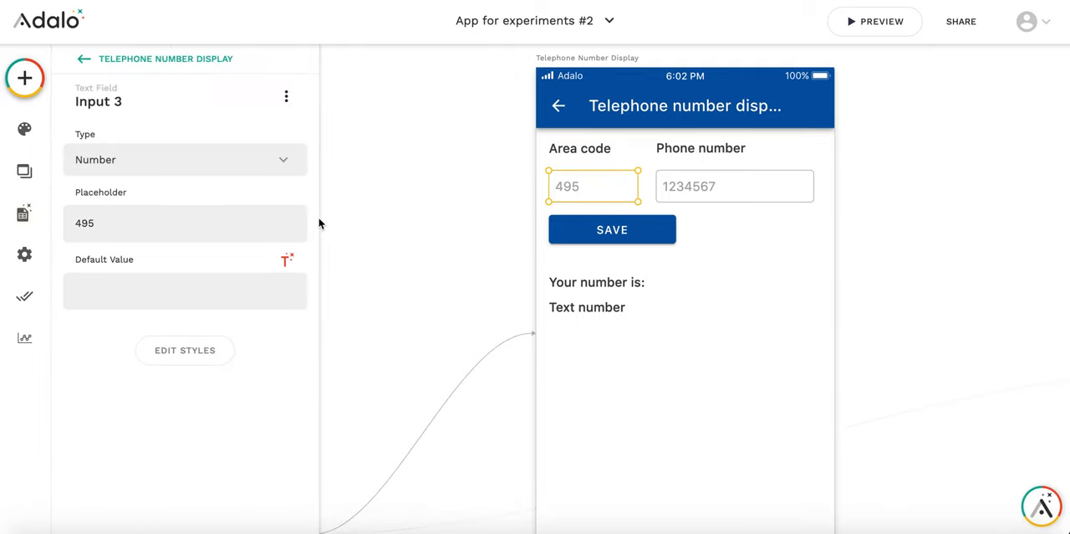
left_click(735, 186)
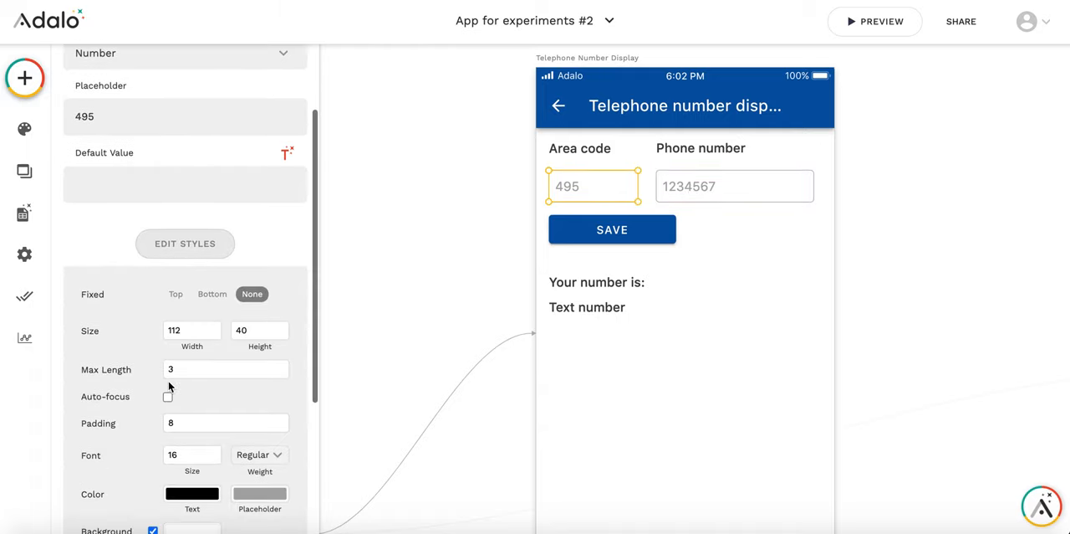
left_click(735, 185)
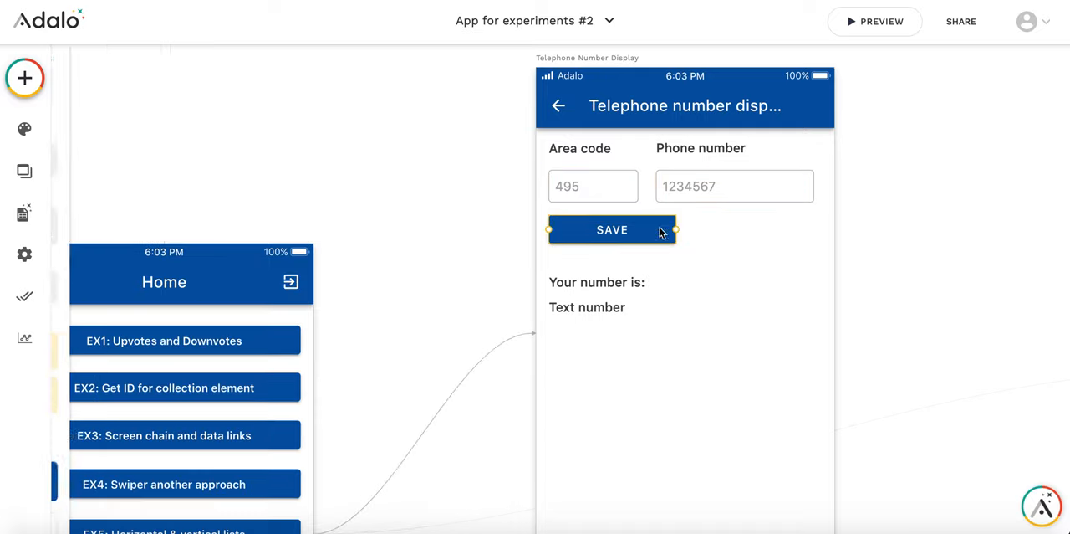
- Expand the SAVE button's Update User action showing Area code Input 3, Number Input 4
left_click(611, 230)
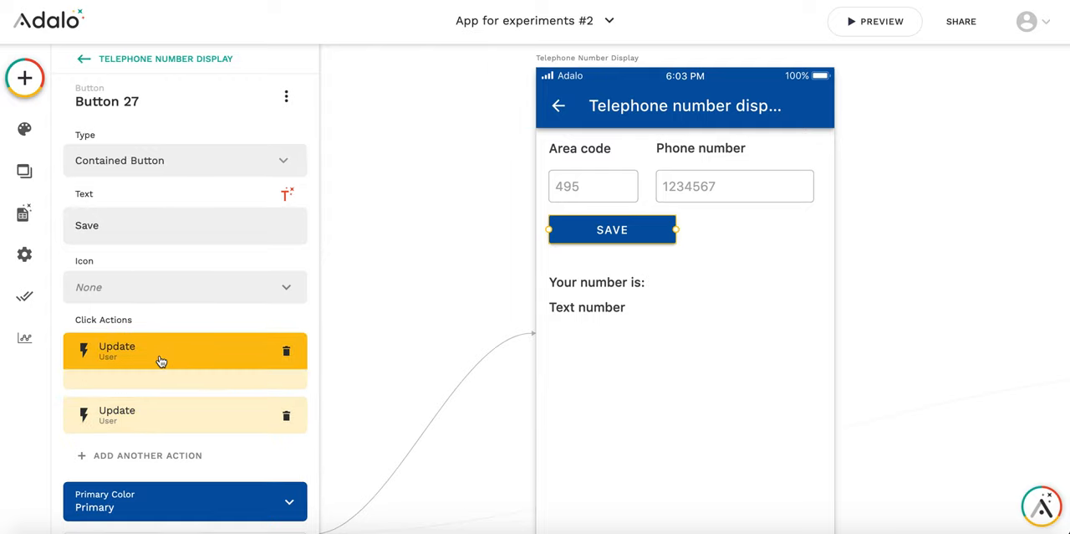
left_click(116, 351)
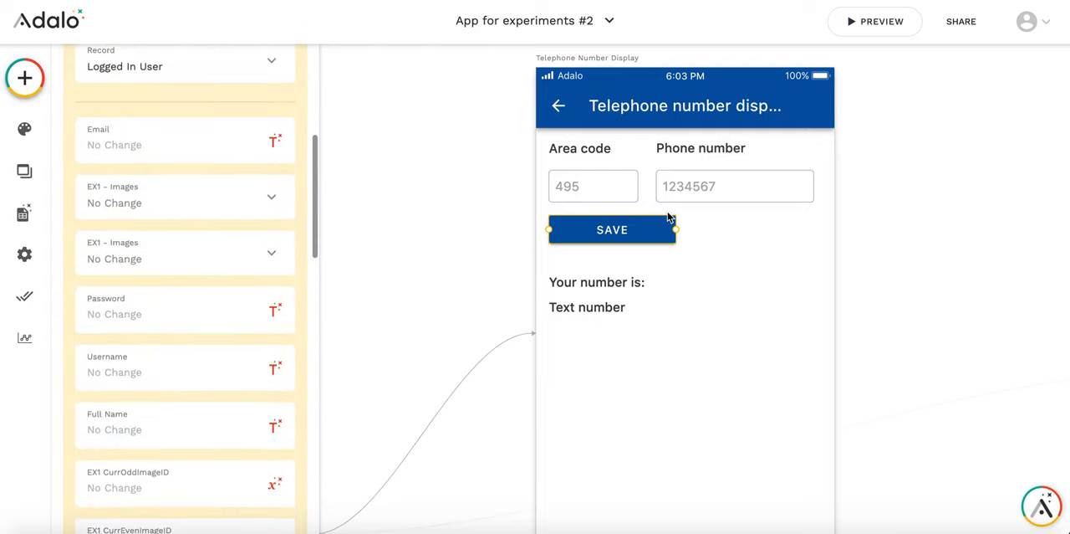
scroll("down", 3)
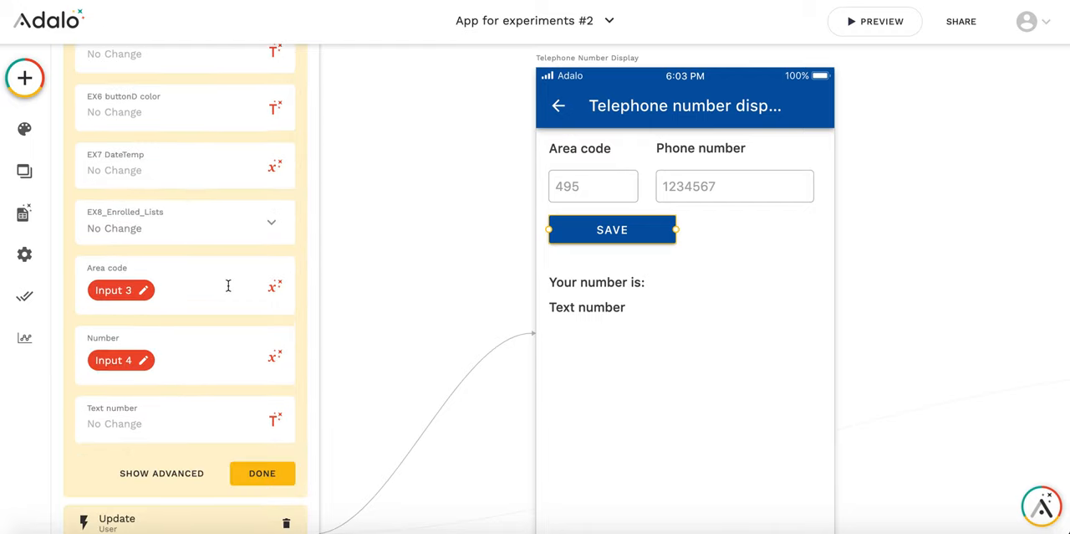
mouse_move(180, 277)
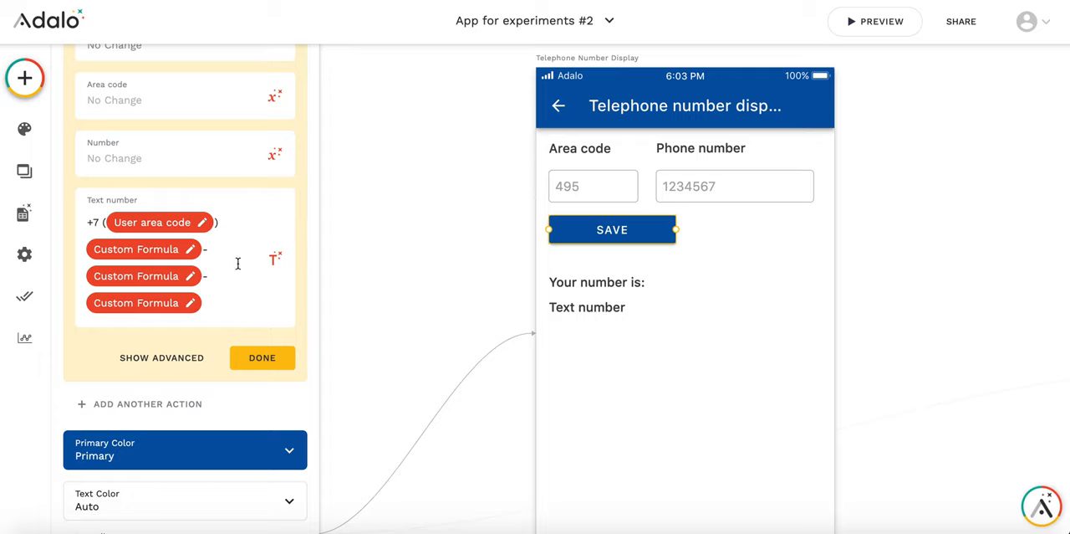
mouse_move(289, 206)
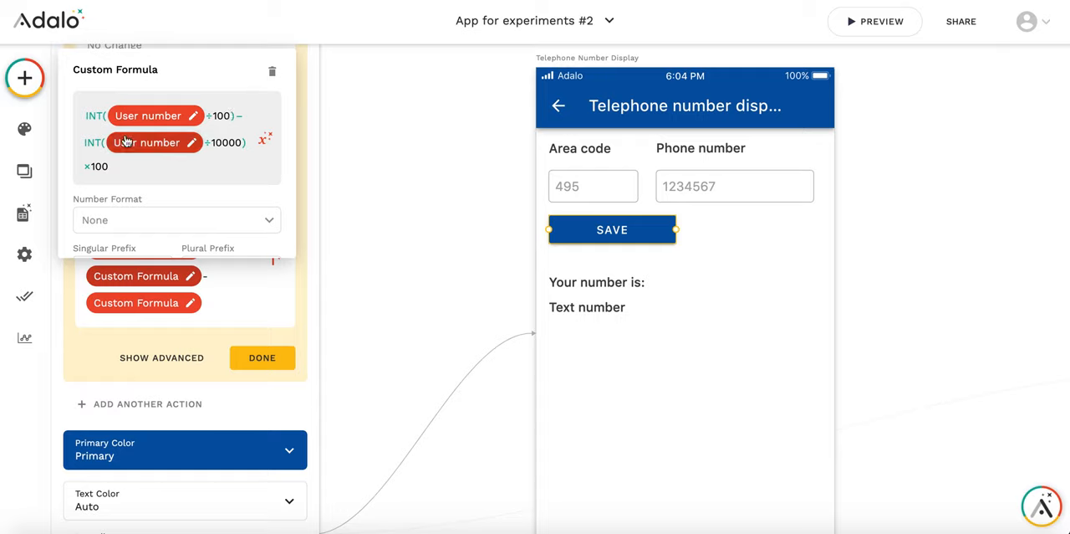
mouse_move(209, 116)
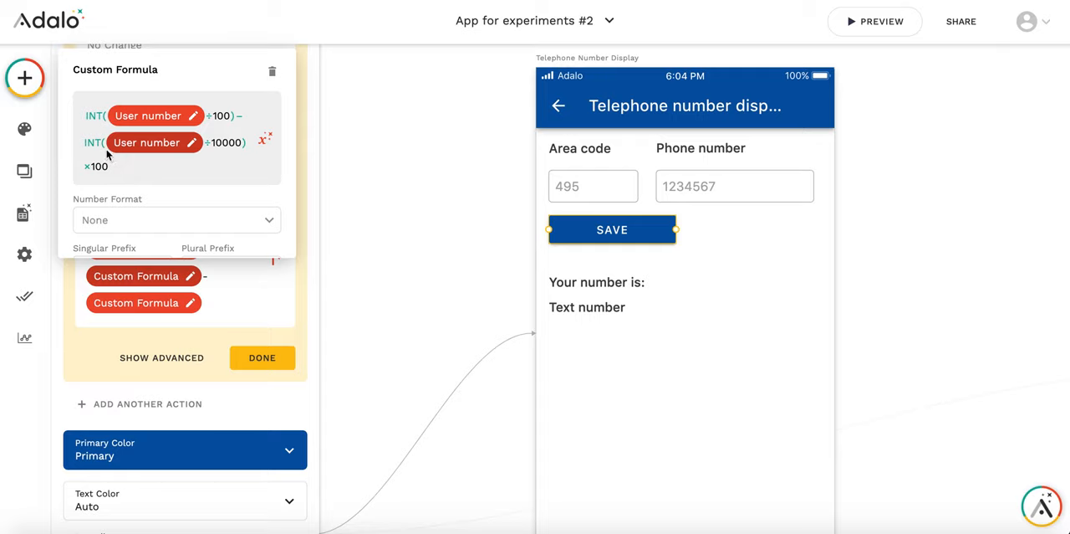
mouse_move(125, 179)
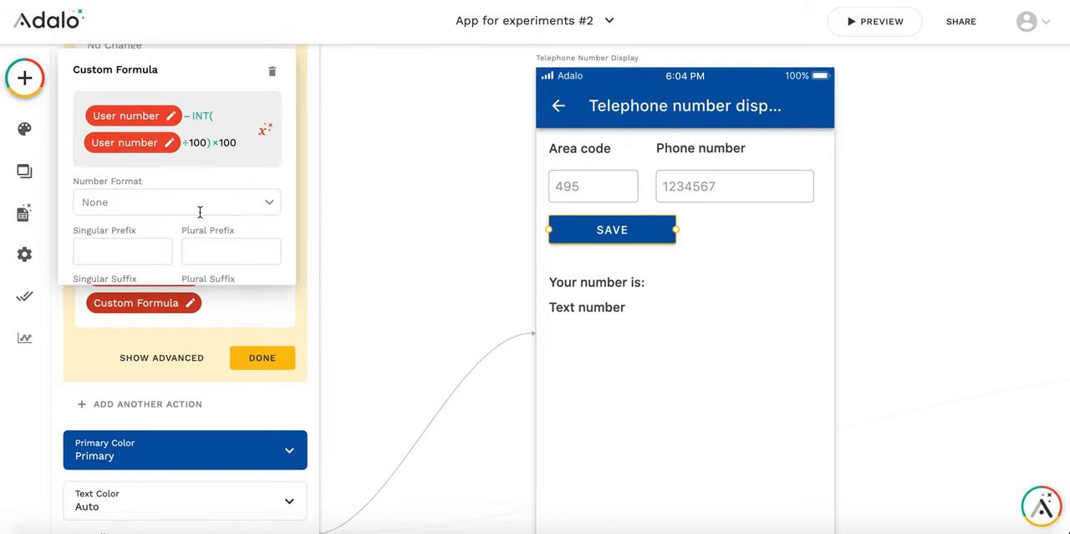
mouse_move(199, 124)
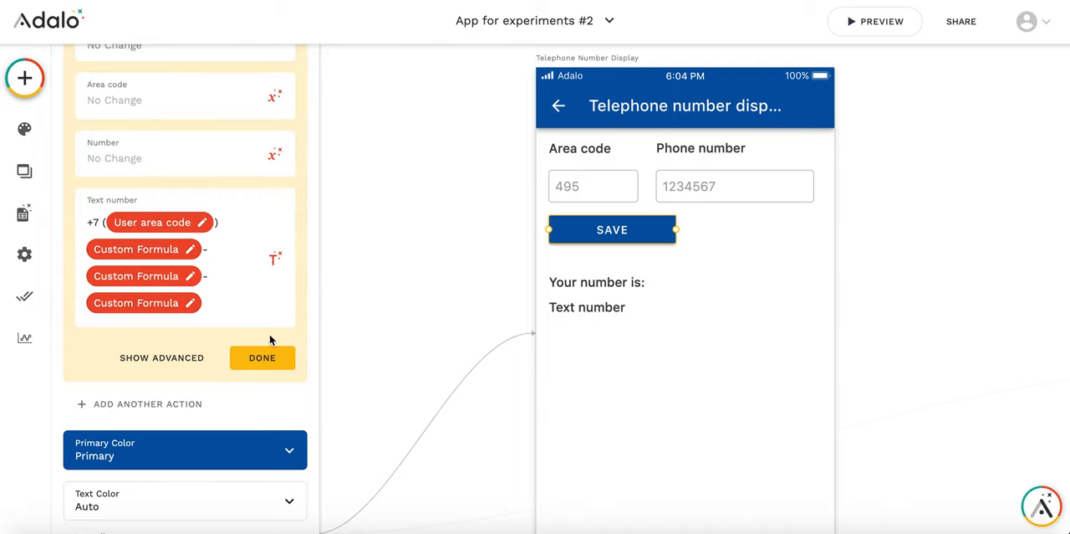
mouse_move(243, 350)
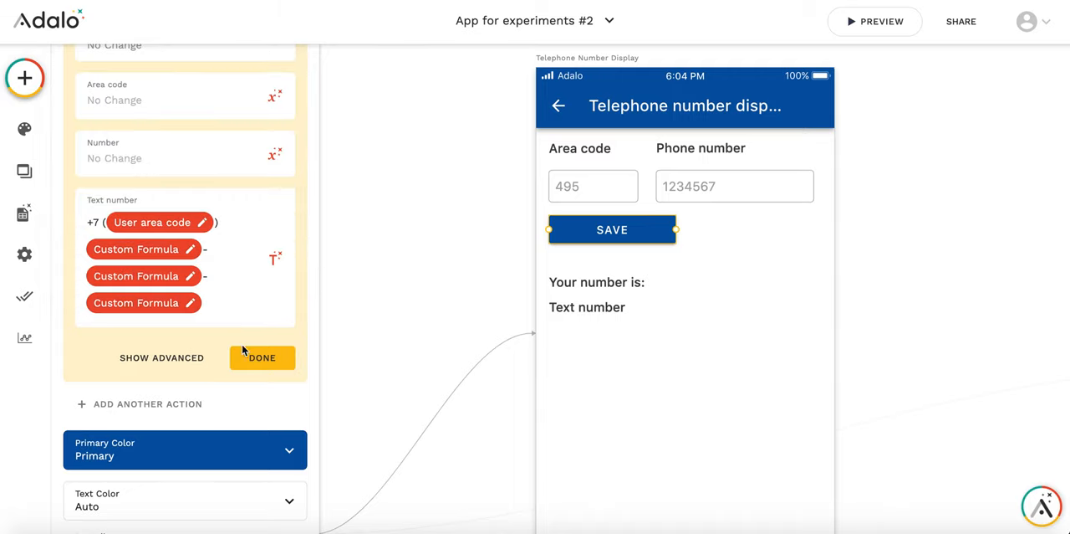
mouse_move(374, 269)
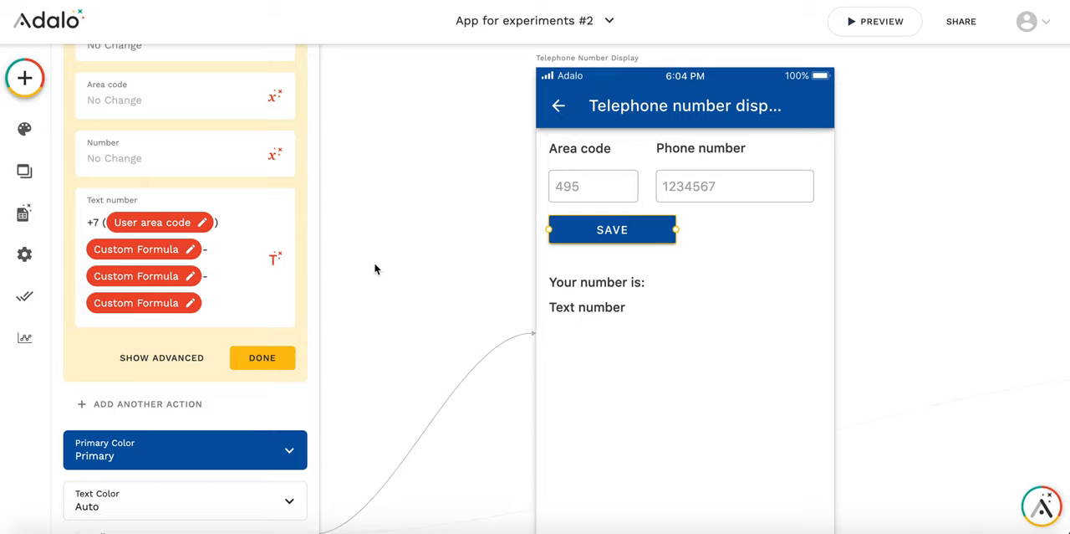